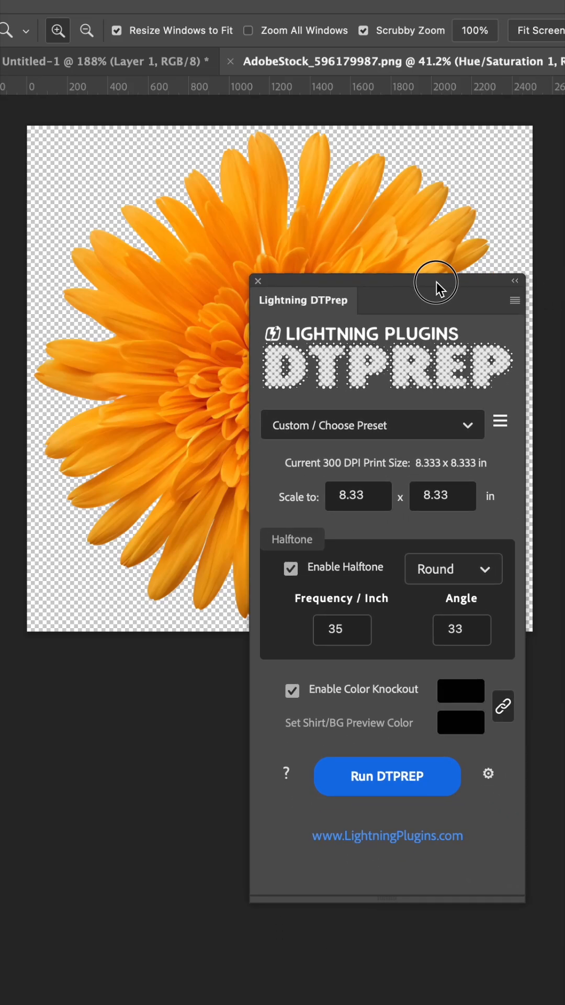
mouse_move(372, 381)
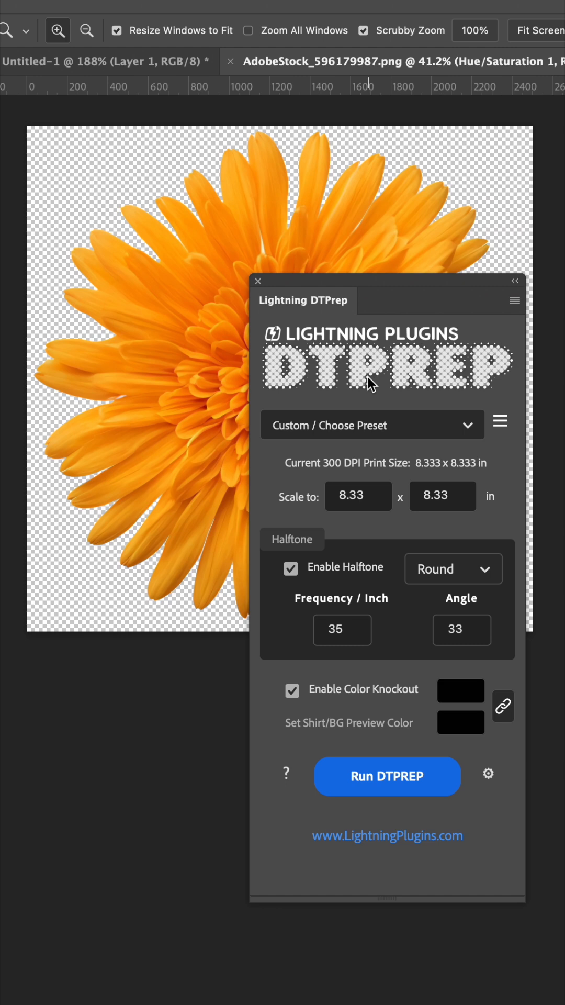
mouse_move(351, 565)
text(10)
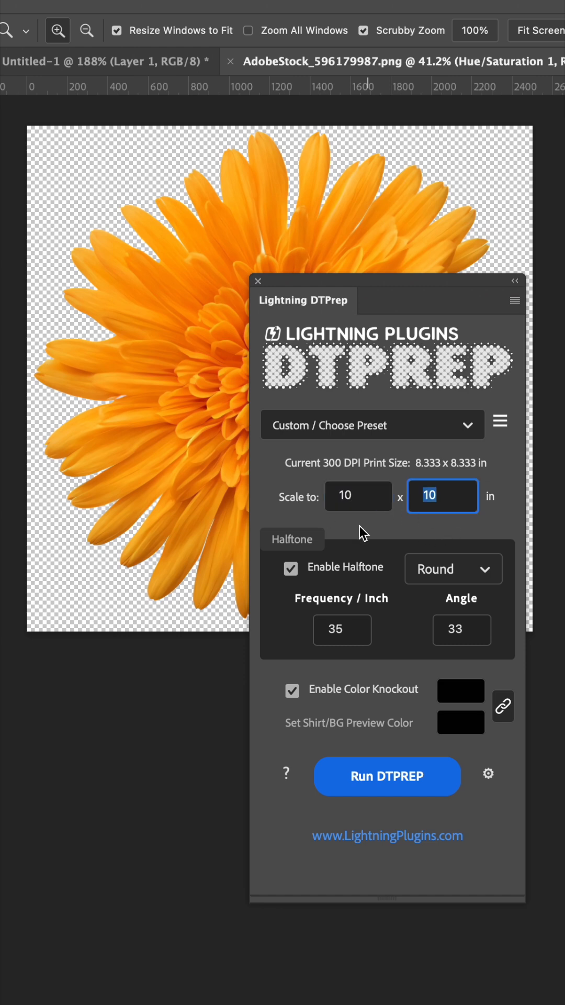
- Commit the DTPrep Scale to size of 10 by 10 inches for the flower
click(358, 496)
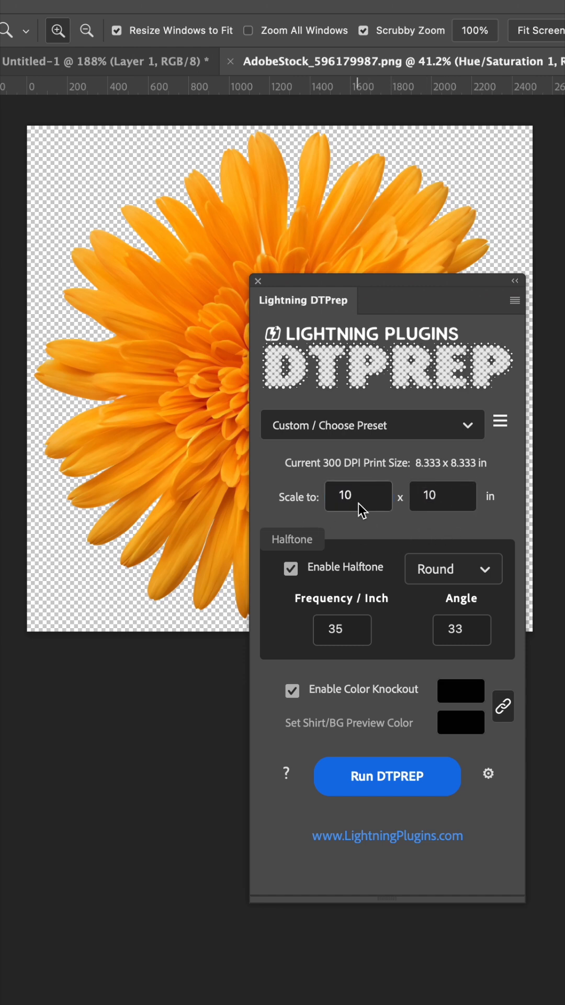
mouse_move(160, 375)
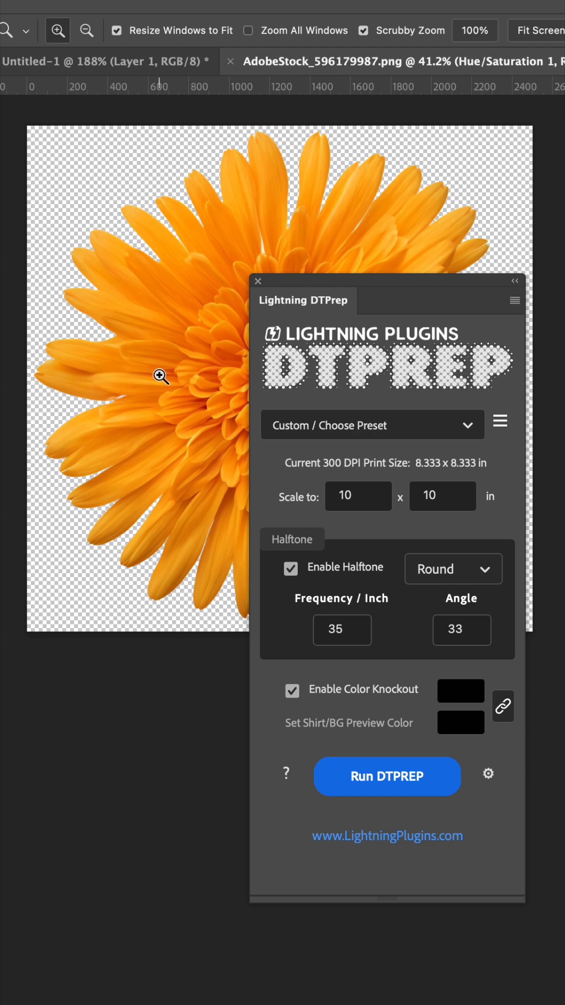
mouse_move(301, 586)
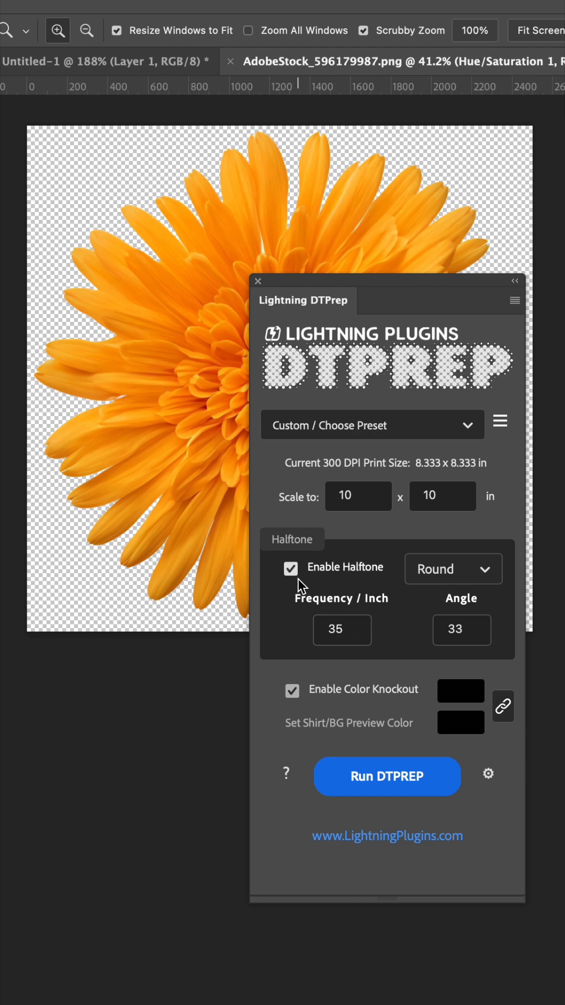
- Disable Enable Halftone and Enable Color Knockout, then run DTPREP on the flower
click(291, 568)
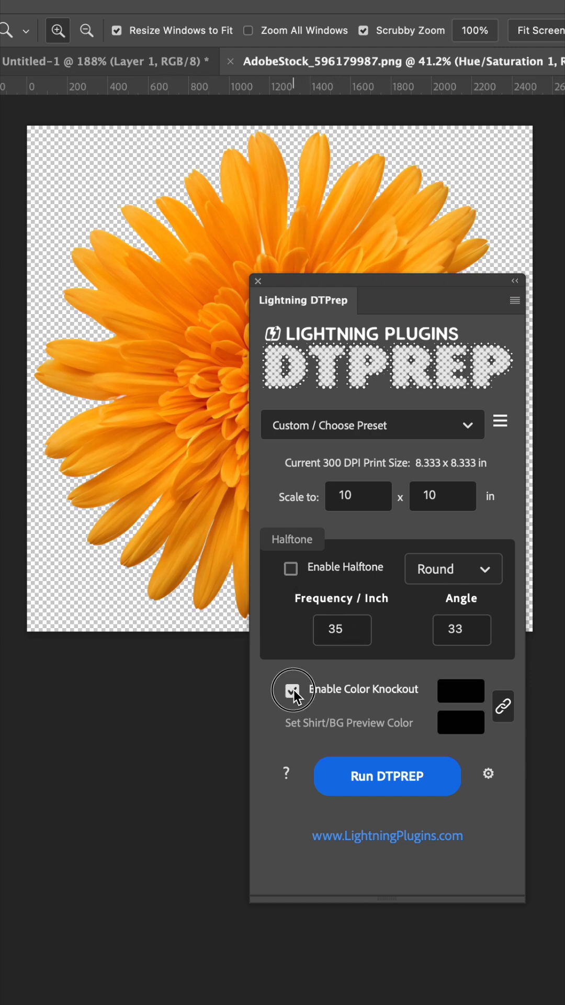
click(290, 689)
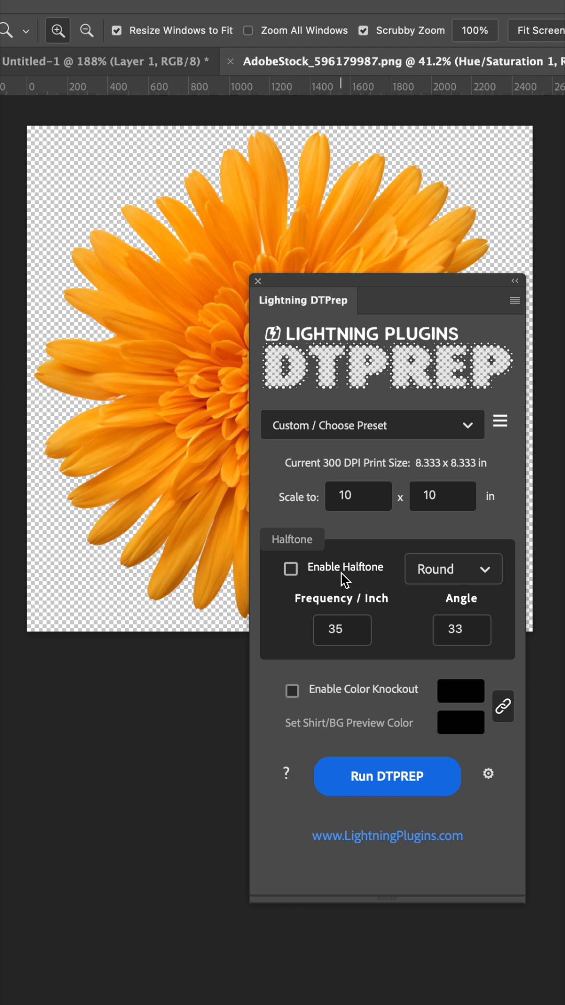
mouse_move(412, 859)
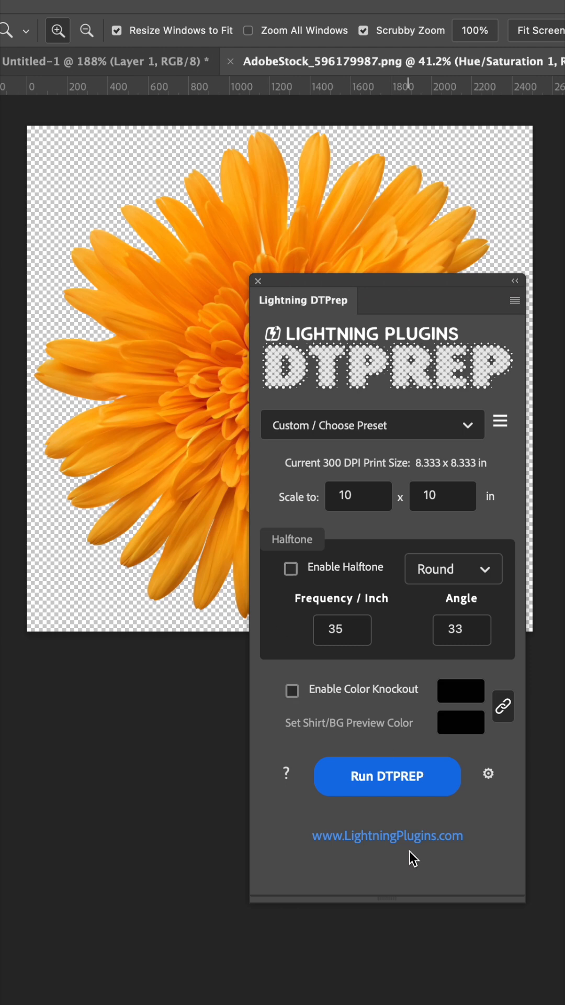
click(257, 281)
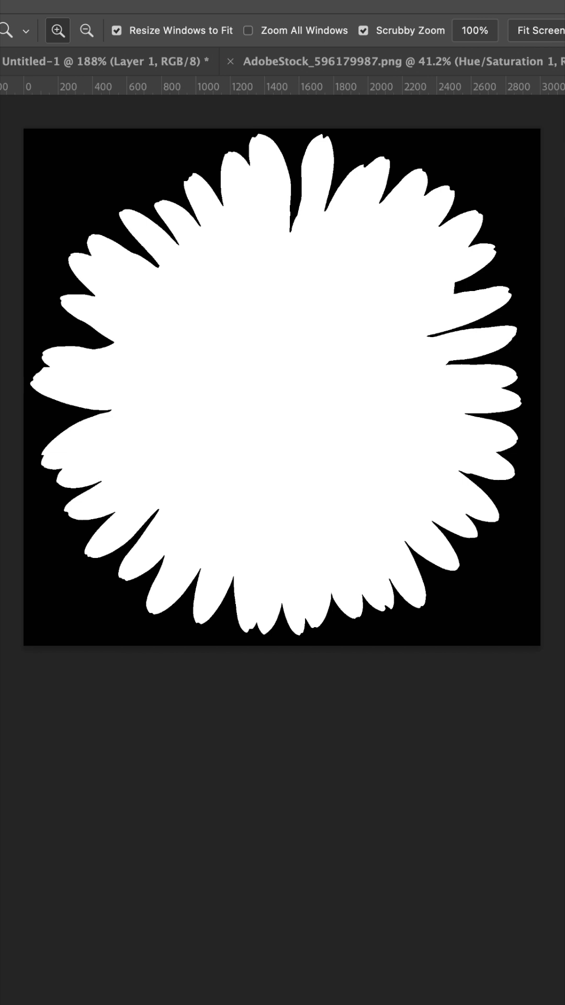
mouse_move(174, 524)
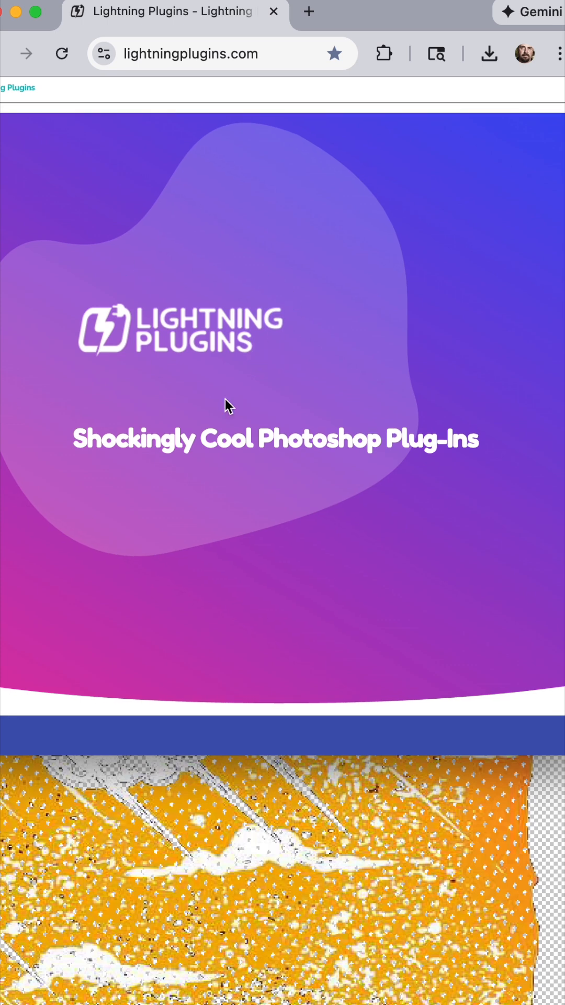
- Scroll the lightningplugins.com homepage down to the Simplify Your Workflow section
scroll(down, 3)
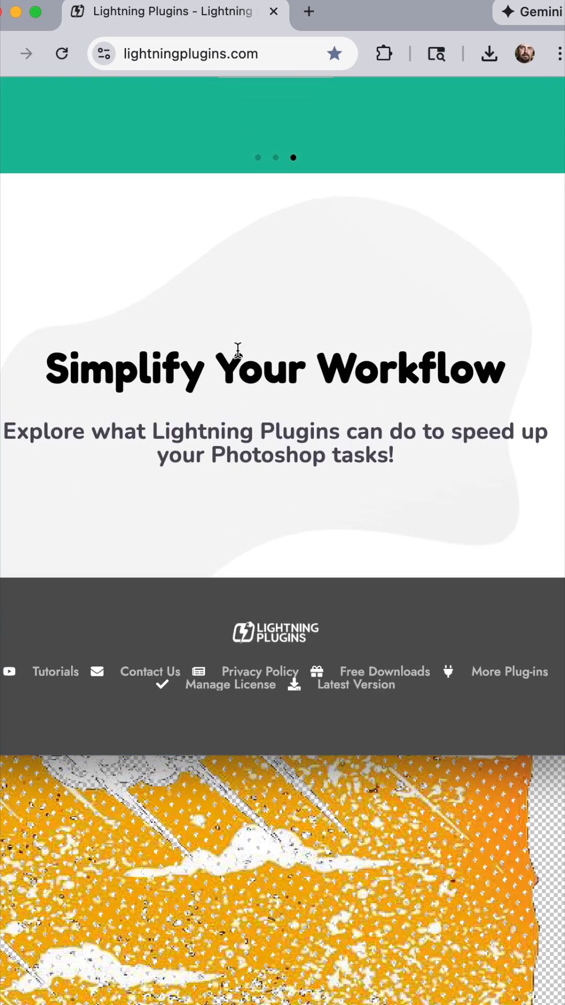